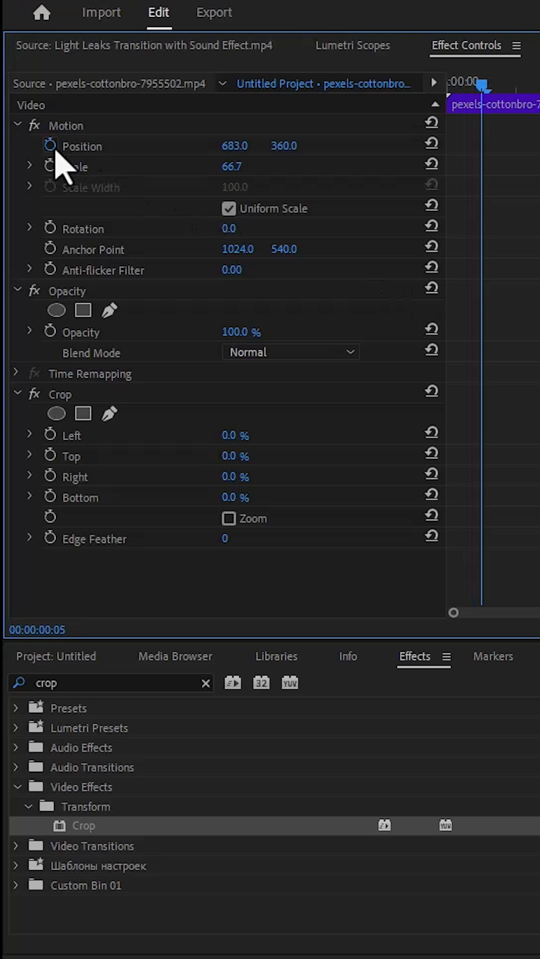
- Toggle off the V2 track's eye icon so only the lower clip shows in the preview
left_click(50, 476)
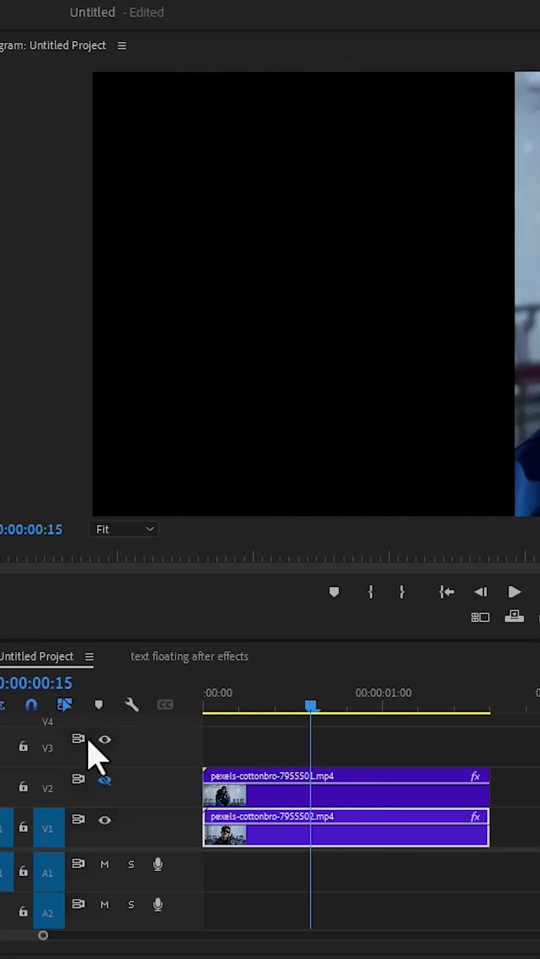
left_click(103, 780)
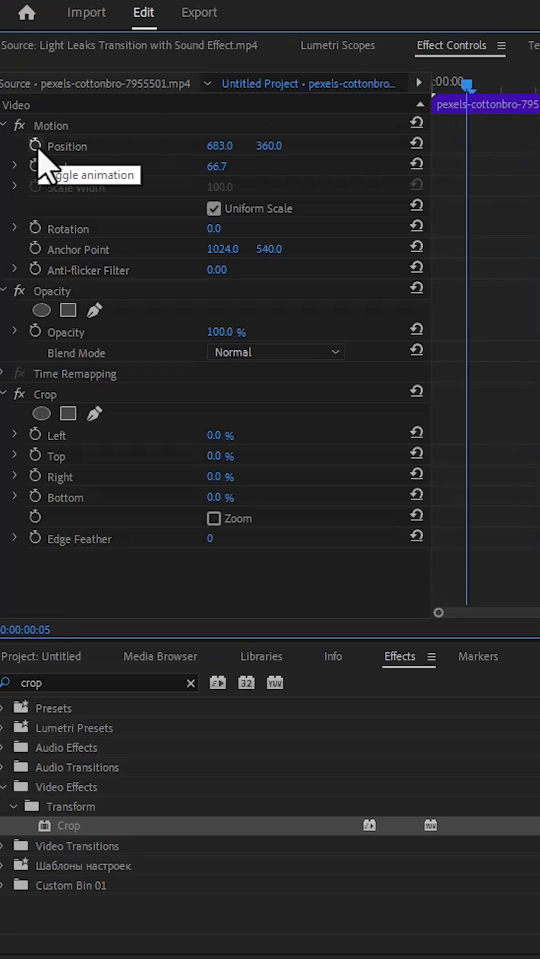
- Turn on the Position stopwatch for the V2 clip at its first frame
left_click(35, 435)
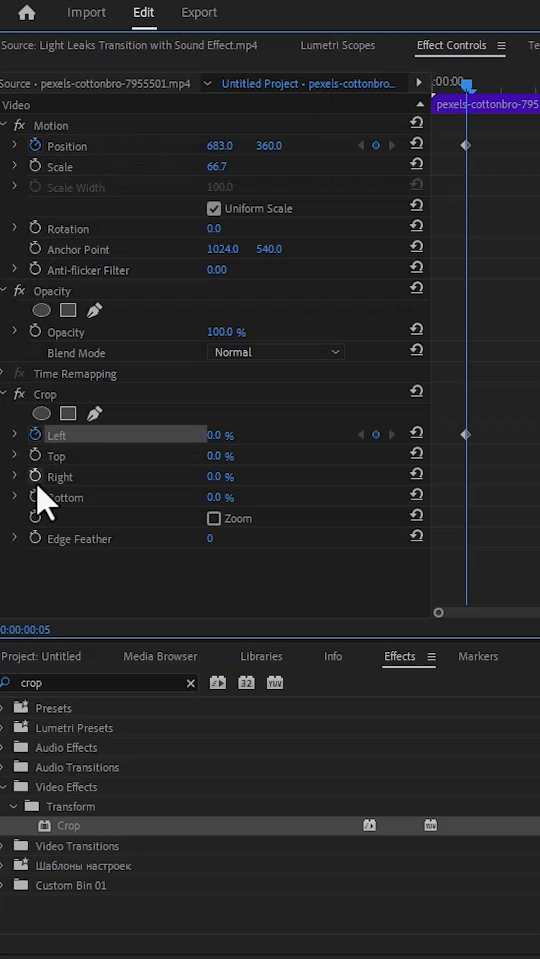